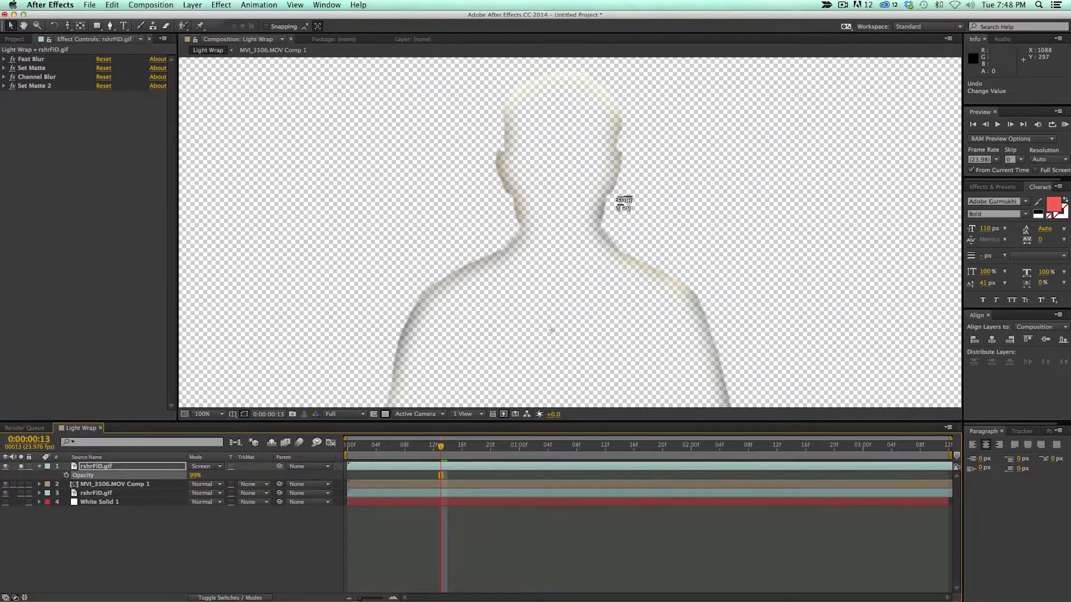
Lower the light-wrap layer's Opacity from 95% to about 49% and view the full composite.
click(207, 414)
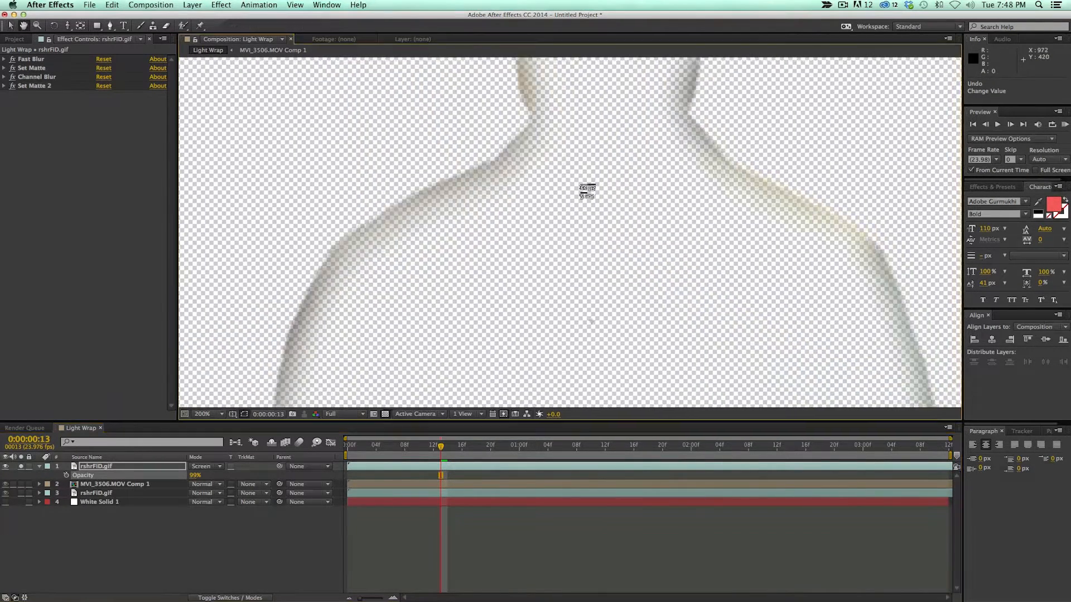
drag(586, 190, 367, 274)
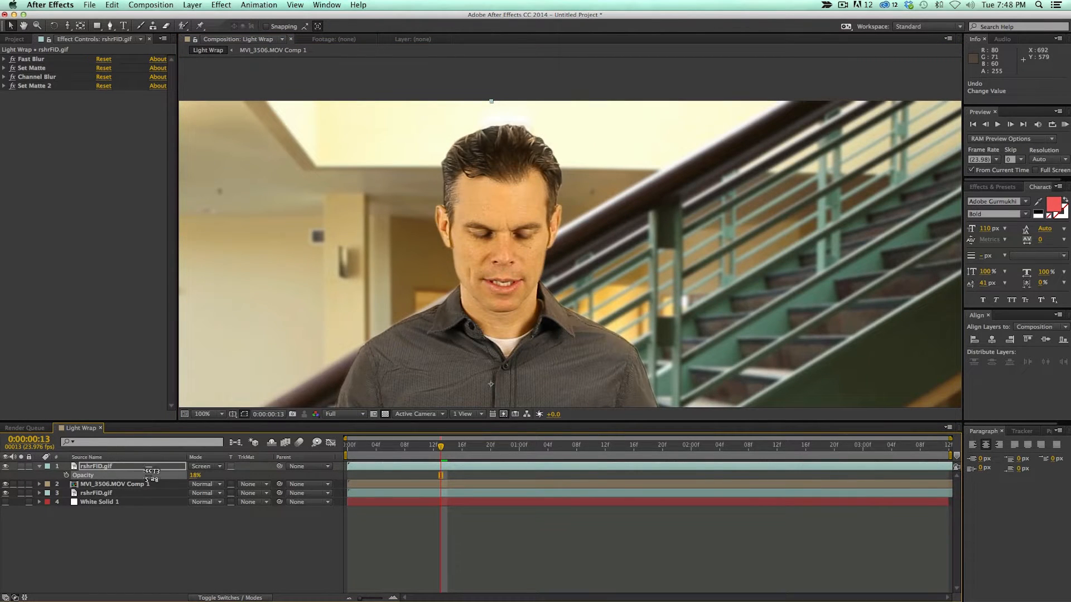
drag(170, 475, 190, 475)
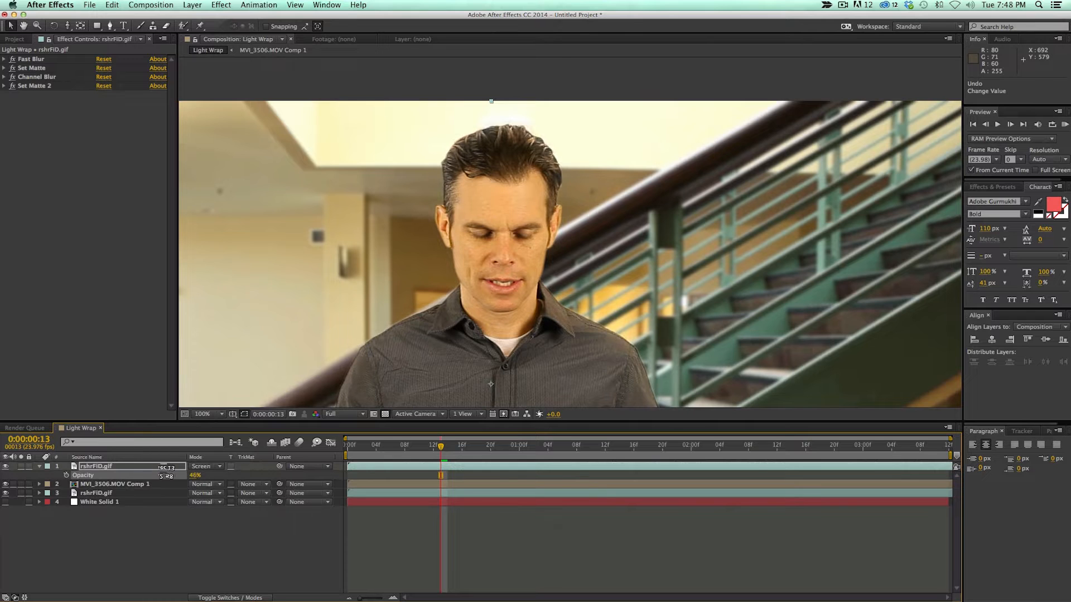
click(203, 414)
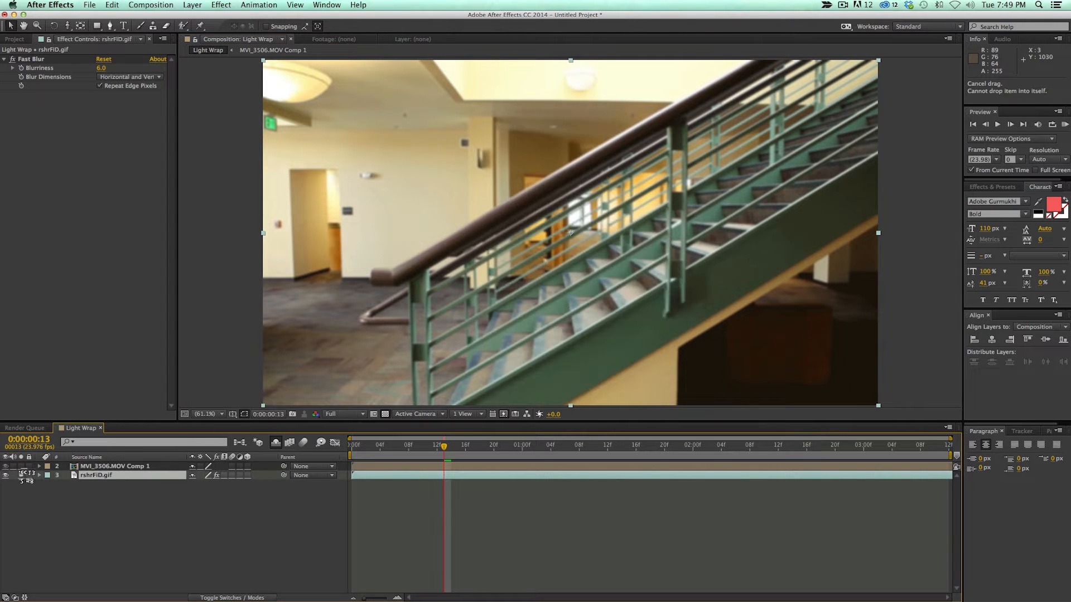
Duplicate the blurred stairwell background and stack the copy above MVI_3506.MOV Comp 1.
click(116, 466)
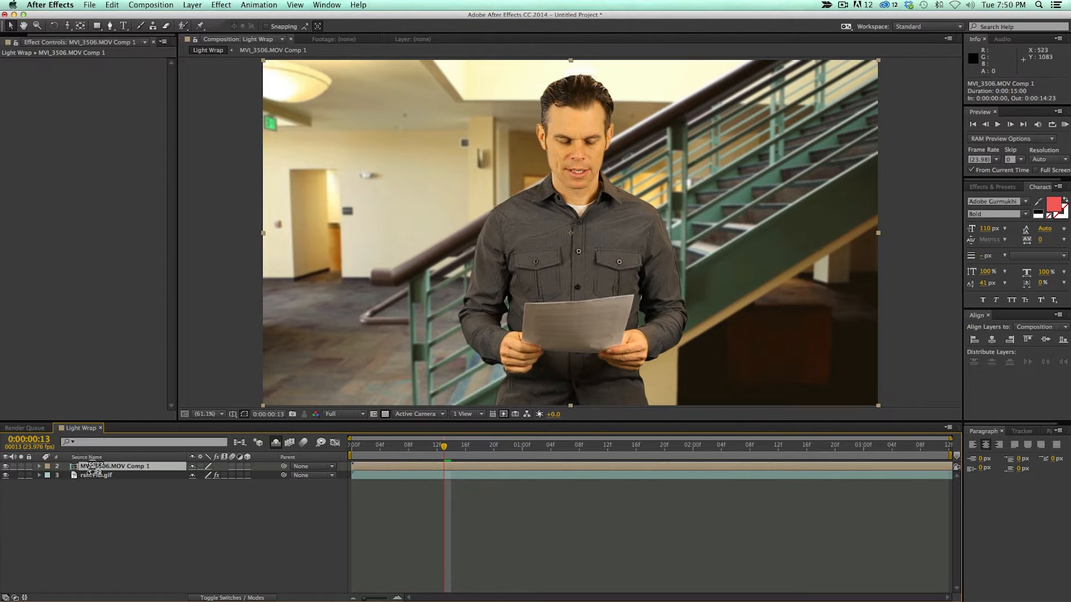
click(98, 475)
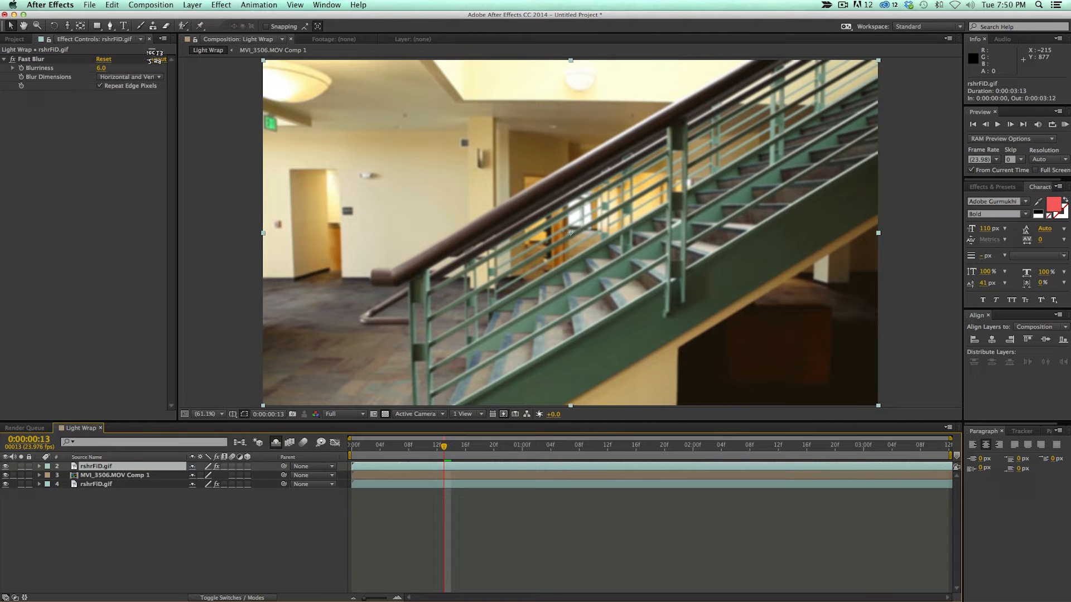
Add a Channel > Set Matte effect to the blurred copy and rename the presenter comp Green Screen.
click(220, 5)
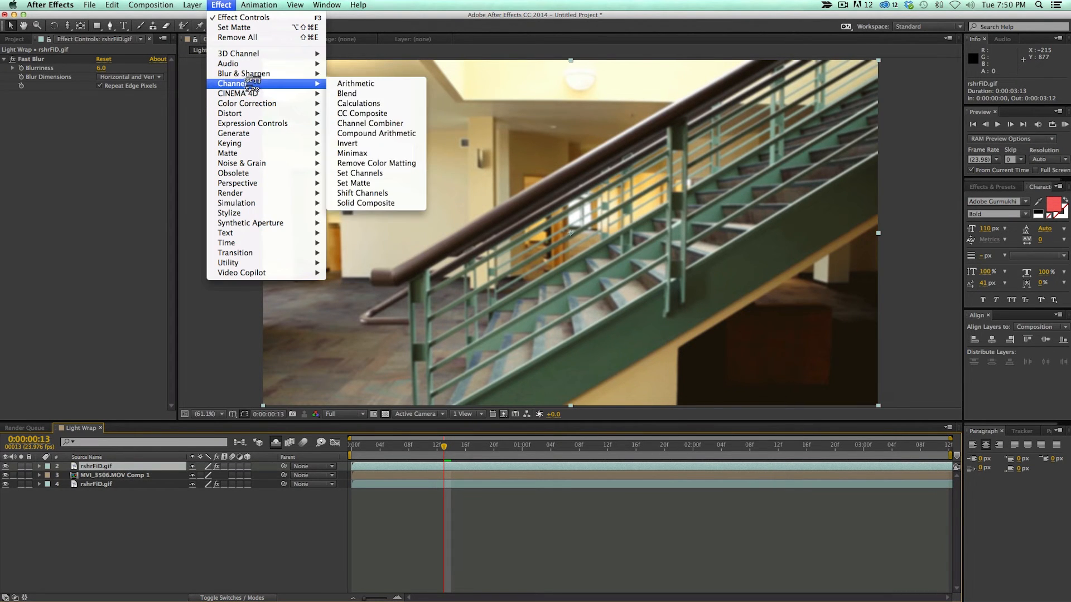
click(354, 183)
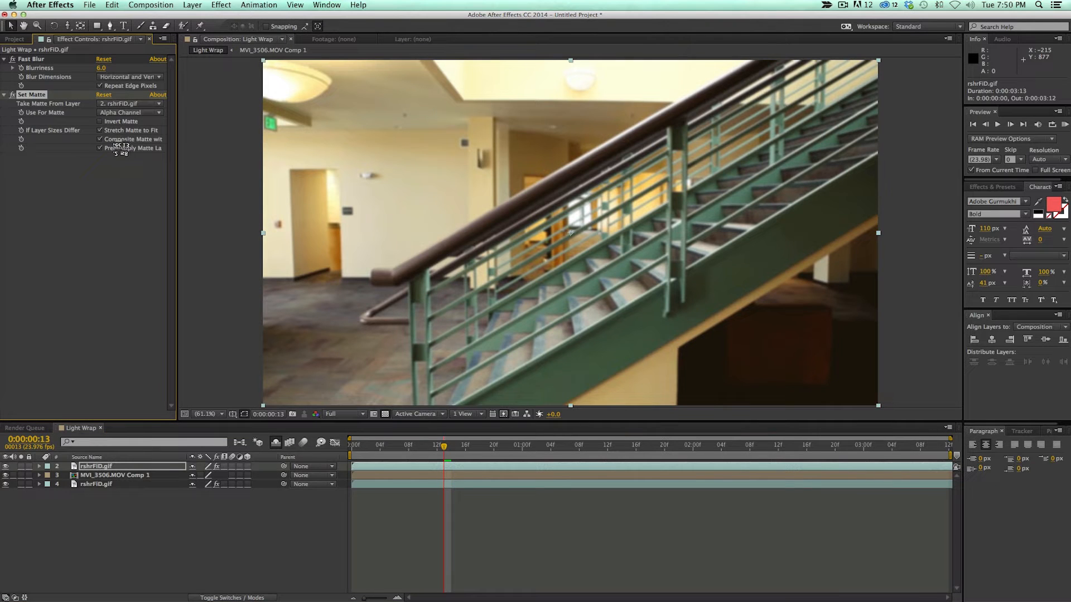
click(129, 102)
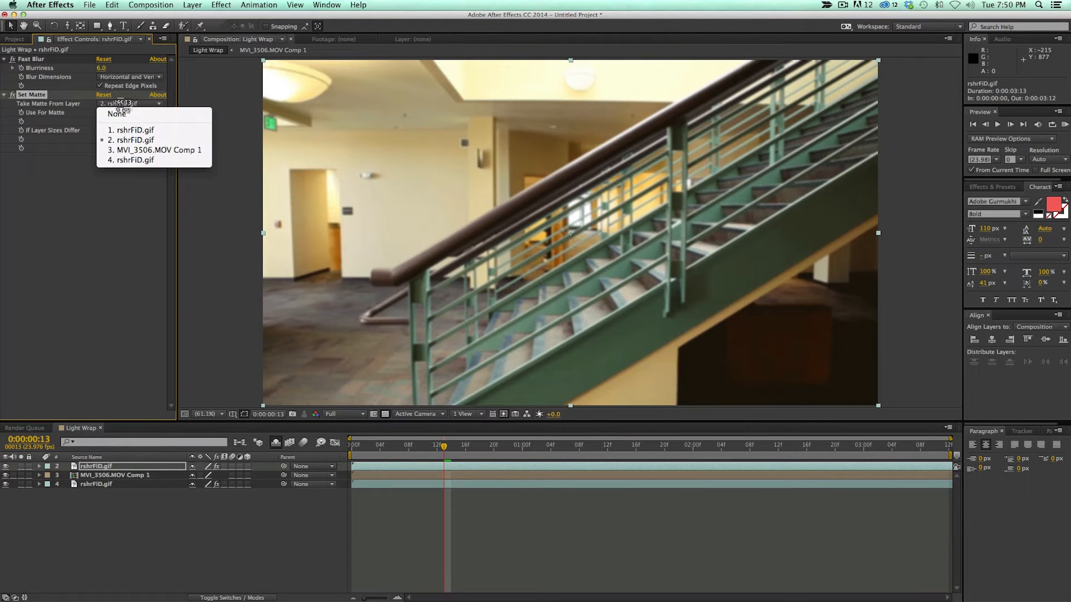
mouse_move(157, 151)
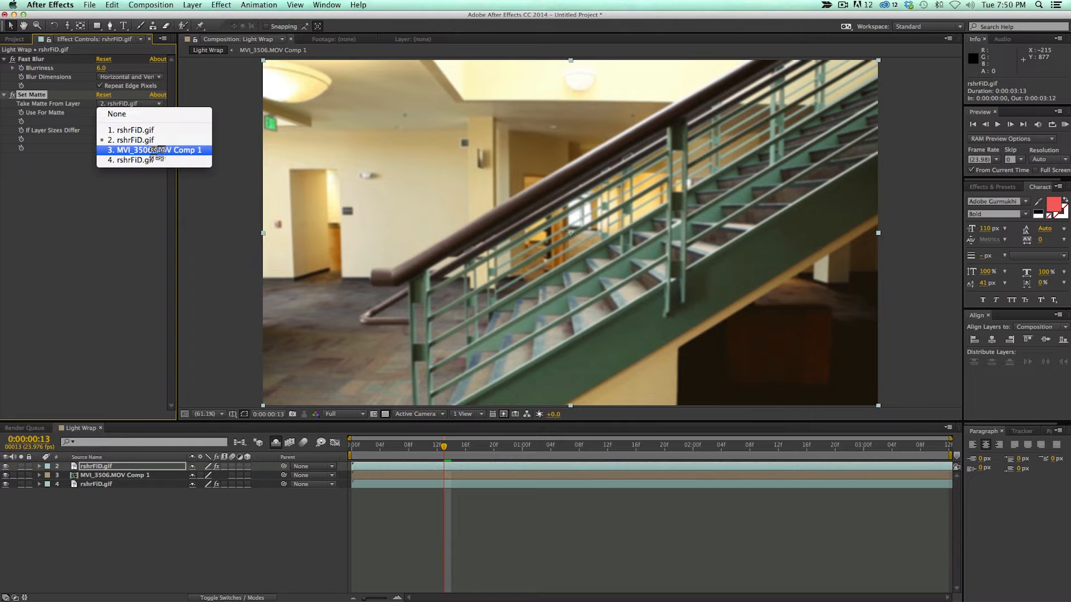
click(155, 150)
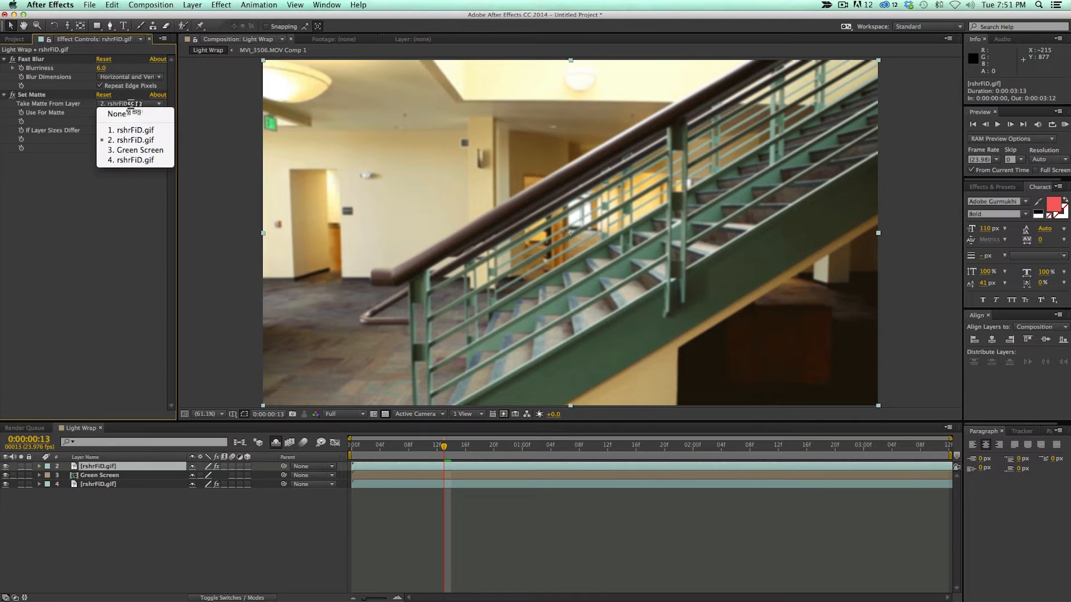
Matte the blurred copy from Green Screen, then add Channel Blur and a second Set Matte.
click(138, 150)
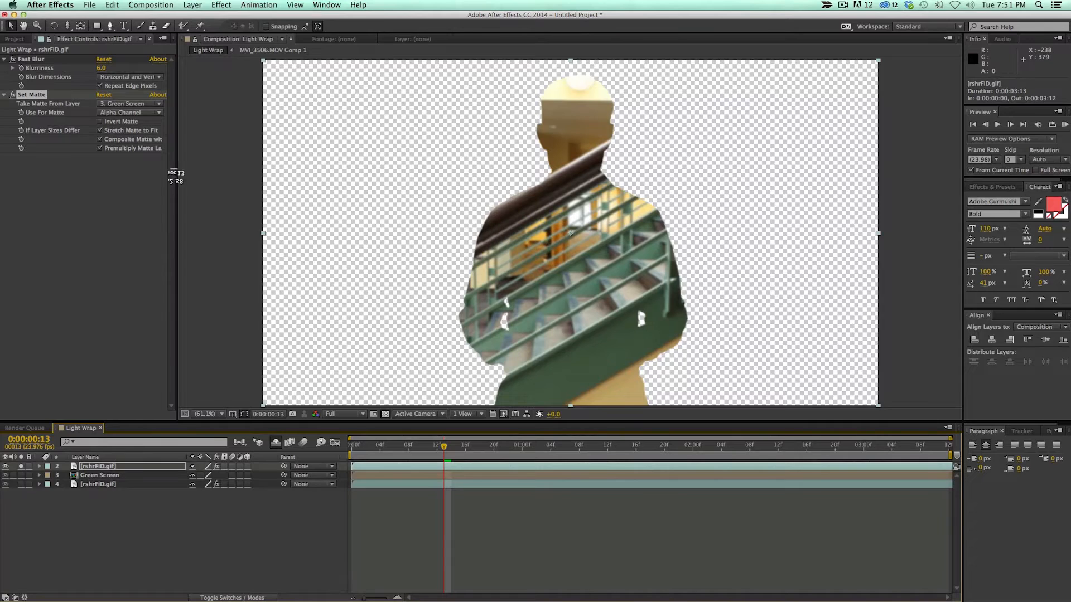
click(221, 5)
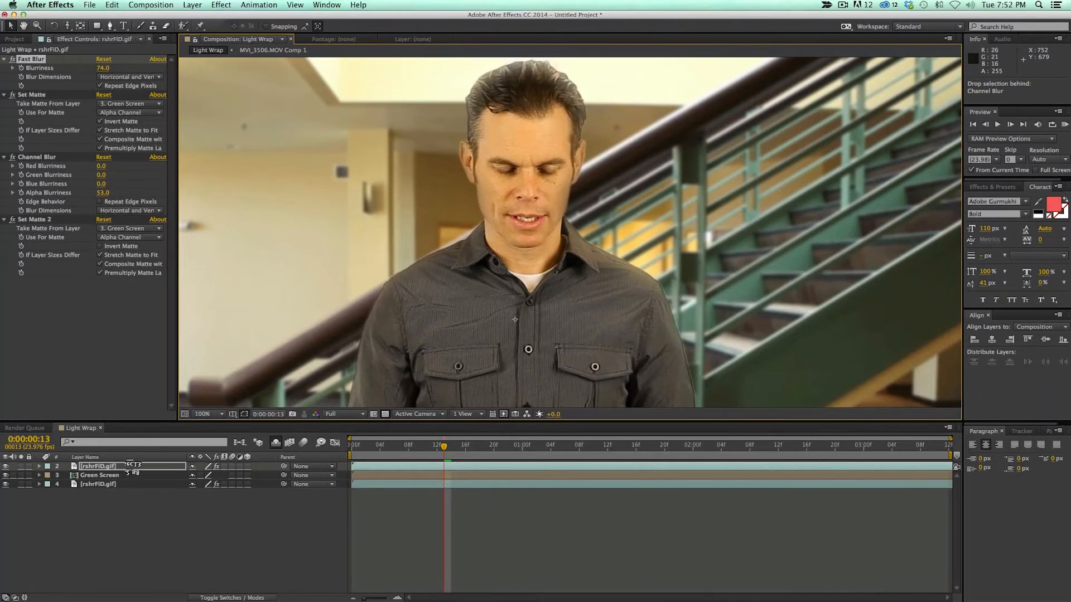
Set the light-wrap layer to Screen blending mode at 67% opacity.
click(39, 466)
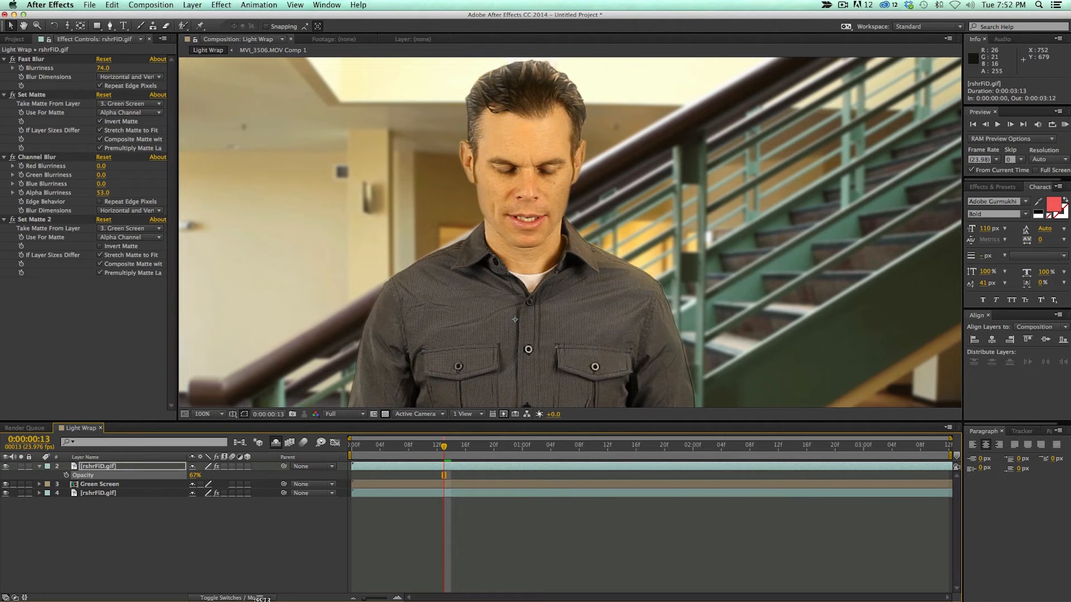
click(245, 467)
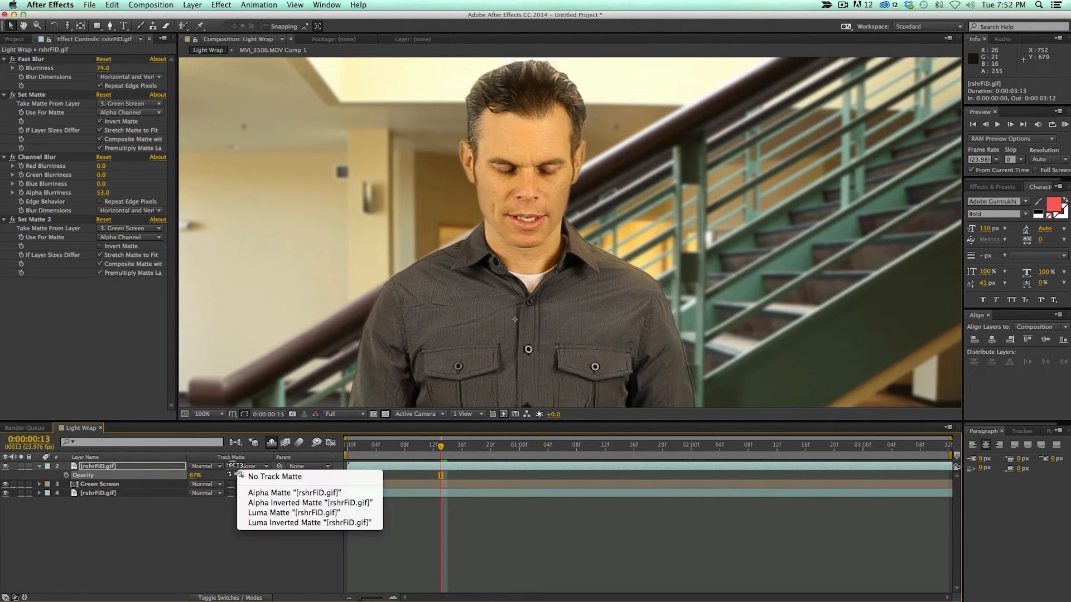
click(203, 466)
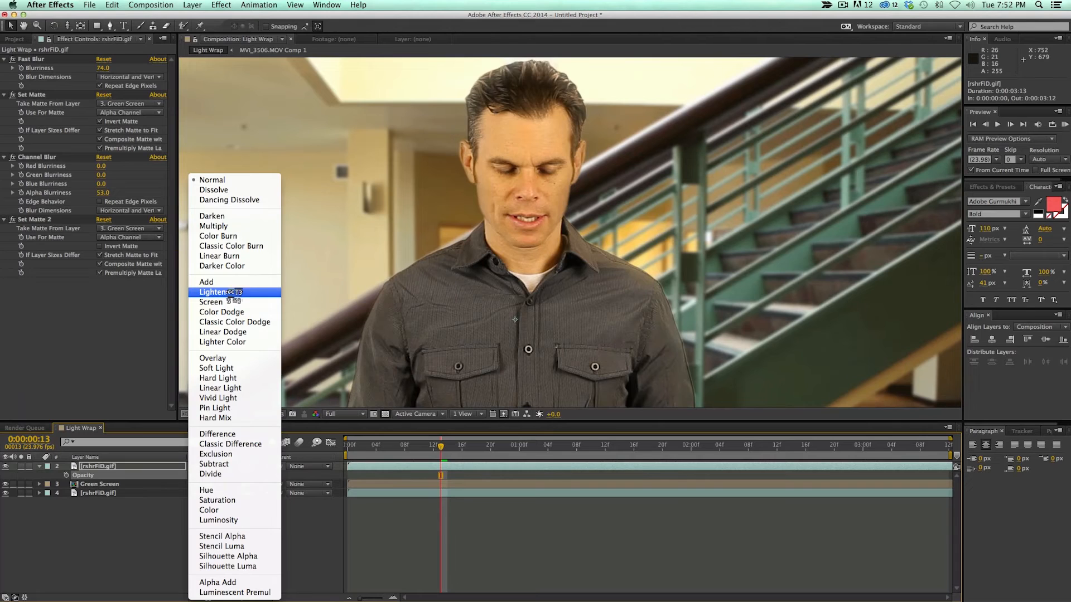
click(211, 302)
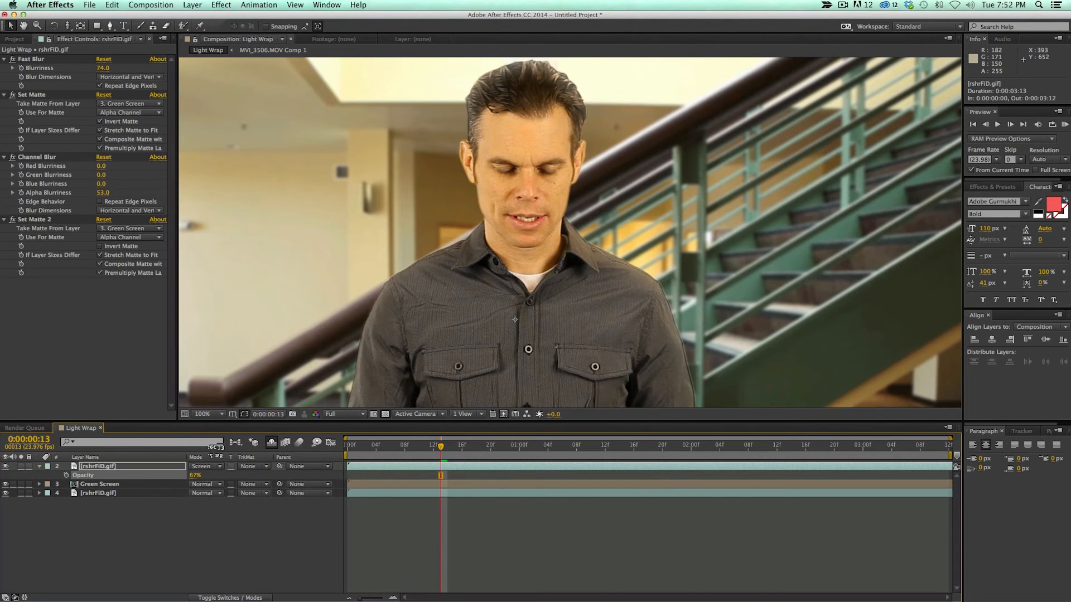